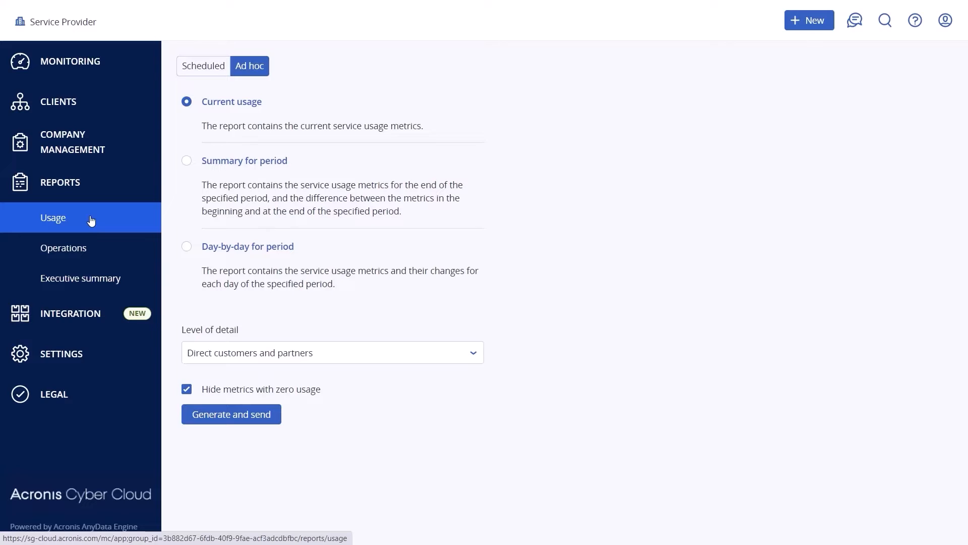
Step: Enable the scheduled monthly summary usage report and review its level-of-detail options
{"action": "left_click", "coordinate": [202, 67]}
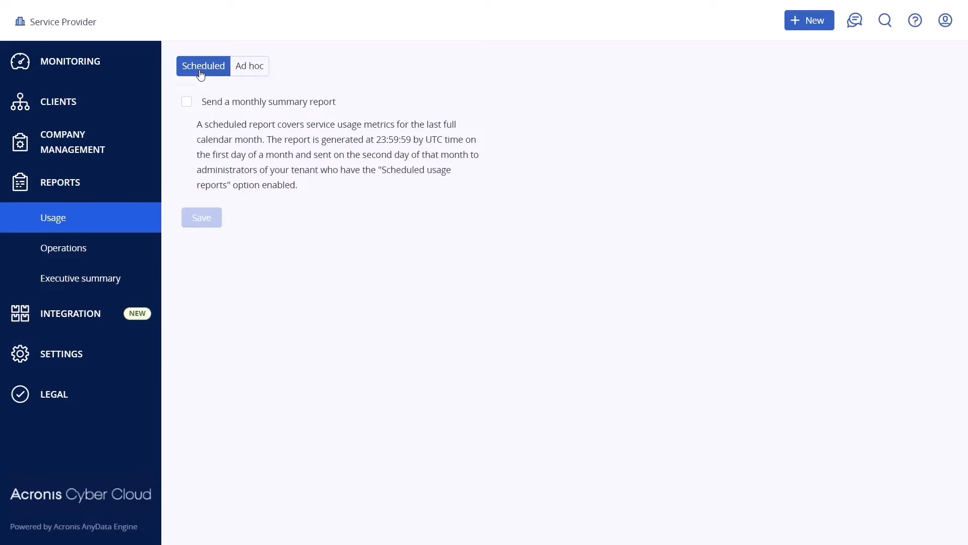
{"action": "left_click", "coordinate": [186, 101]}
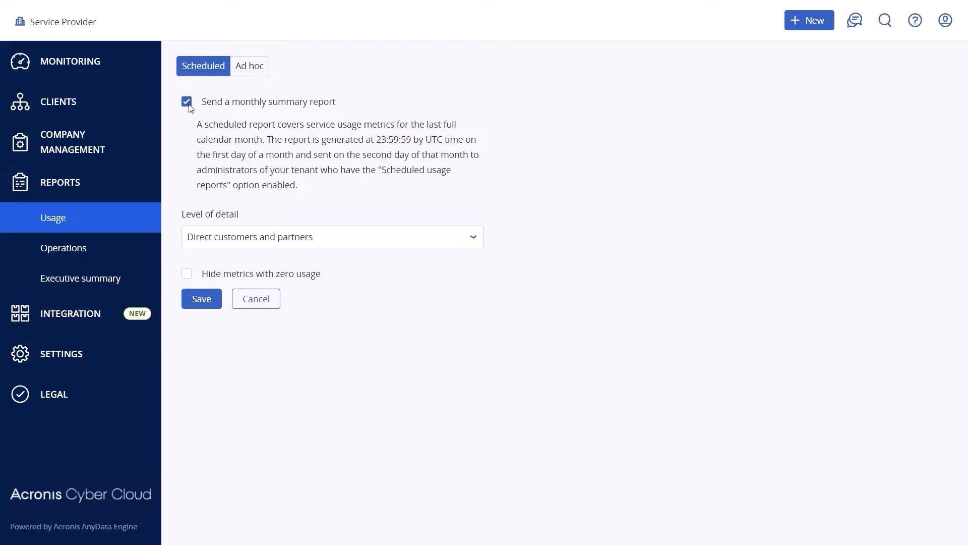
{"action": "mouse_move", "coordinate": [345, 240]}
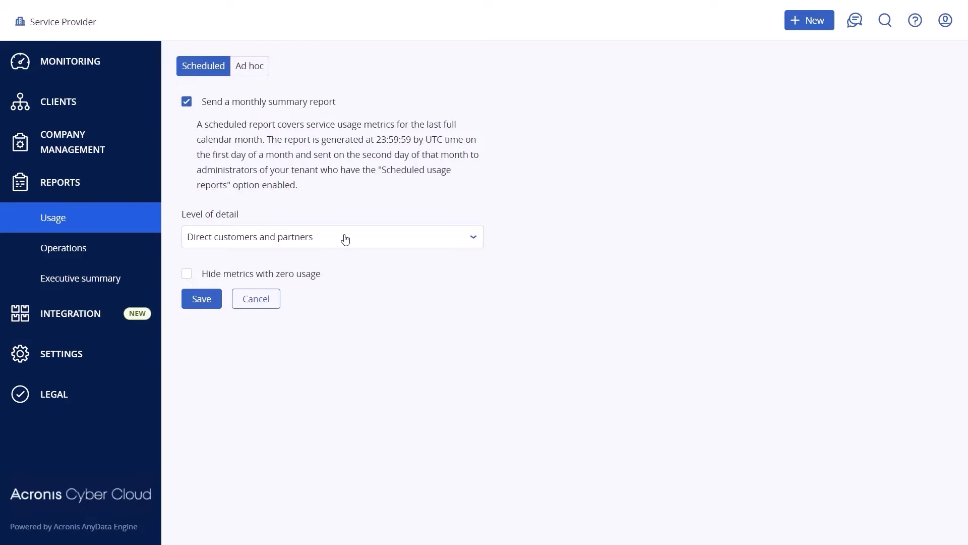
{"action": "left_click", "coordinate": [332, 236]}
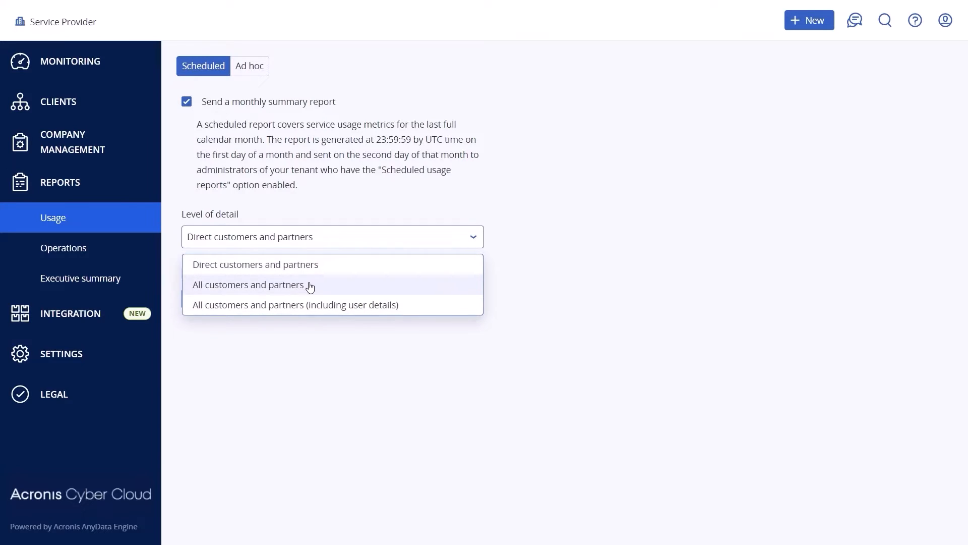
{"action": "left_click", "coordinate": [249, 67]}
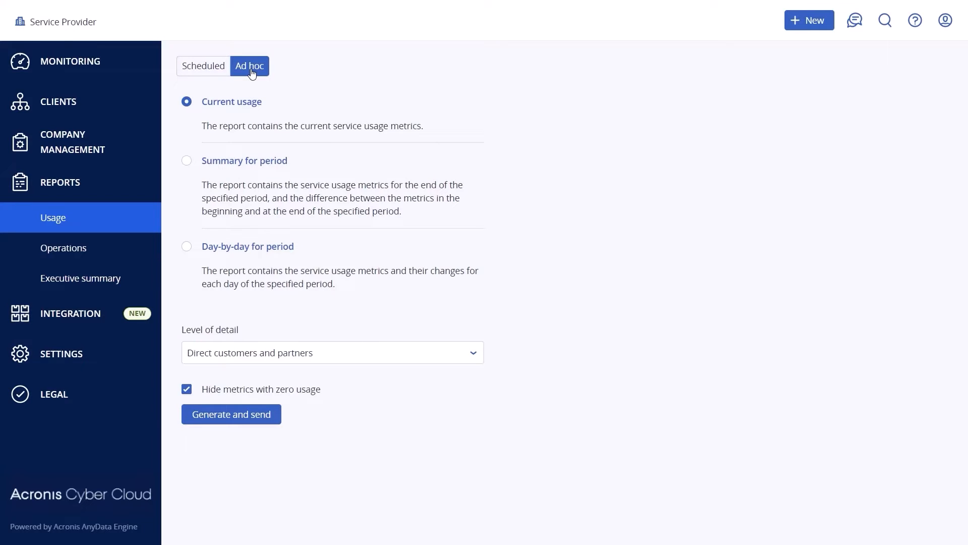
{"action": "mouse_move", "coordinate": [244, 111]}
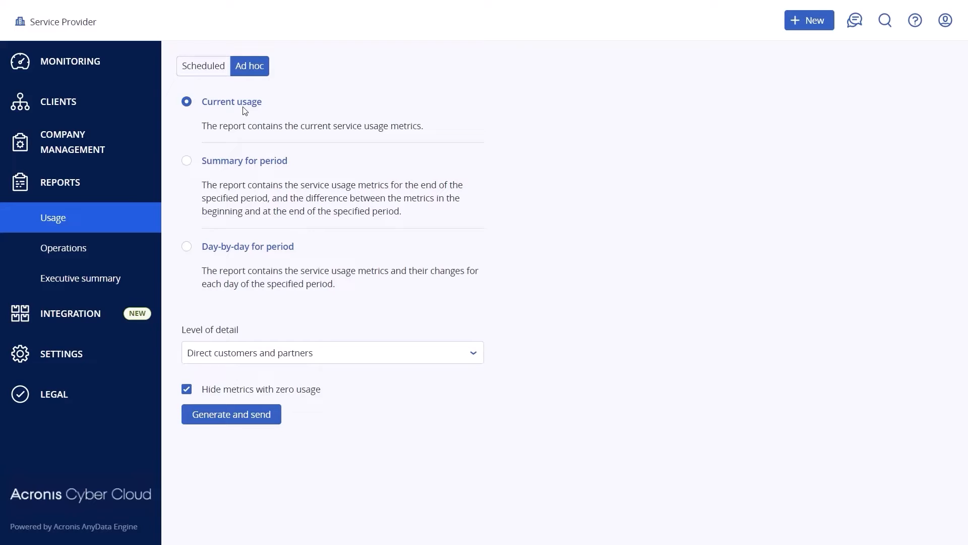
Step: Keep direct customers and partners as detail and choose 'Summary for period' as report type
{"action": "left_click", "coordinate": [332, 352]}
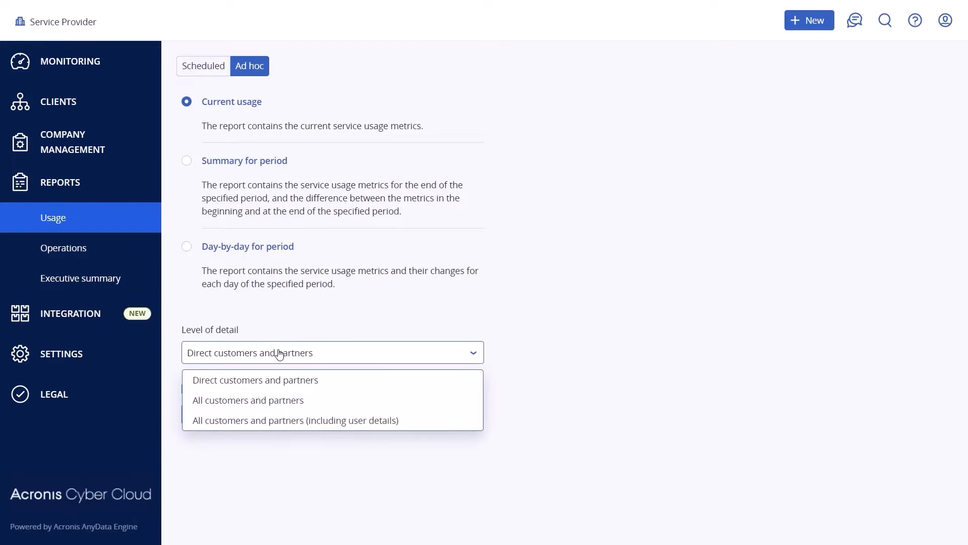
{"action": "left_click", "coordinate": [255, 380]}
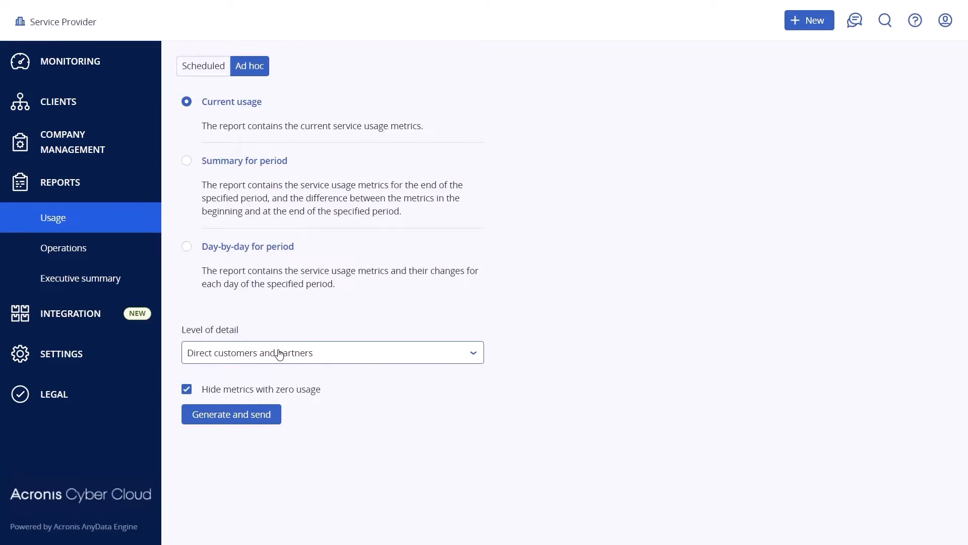
{"action": "left_click", "coordinate": [187, 160]}
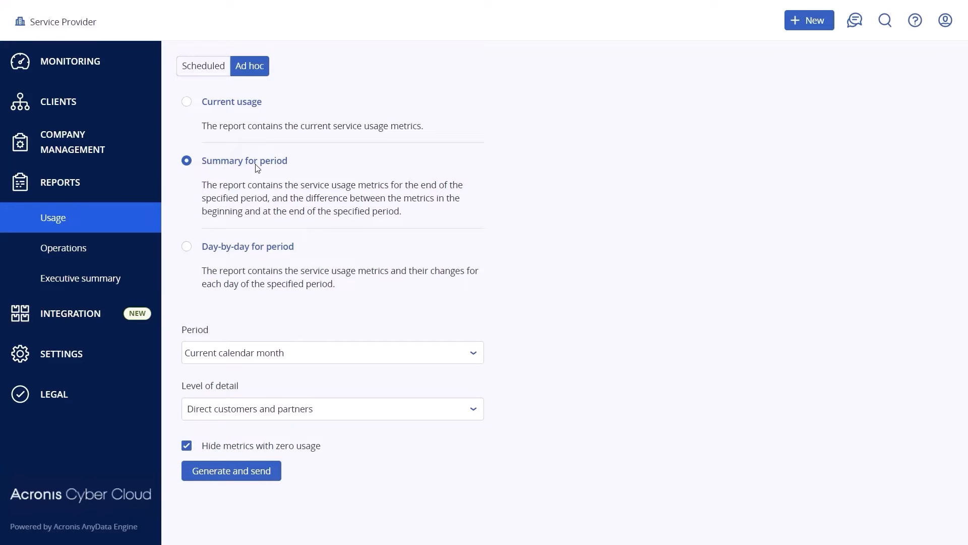
{"action": "left_click", "coordinate": [332, 352]}
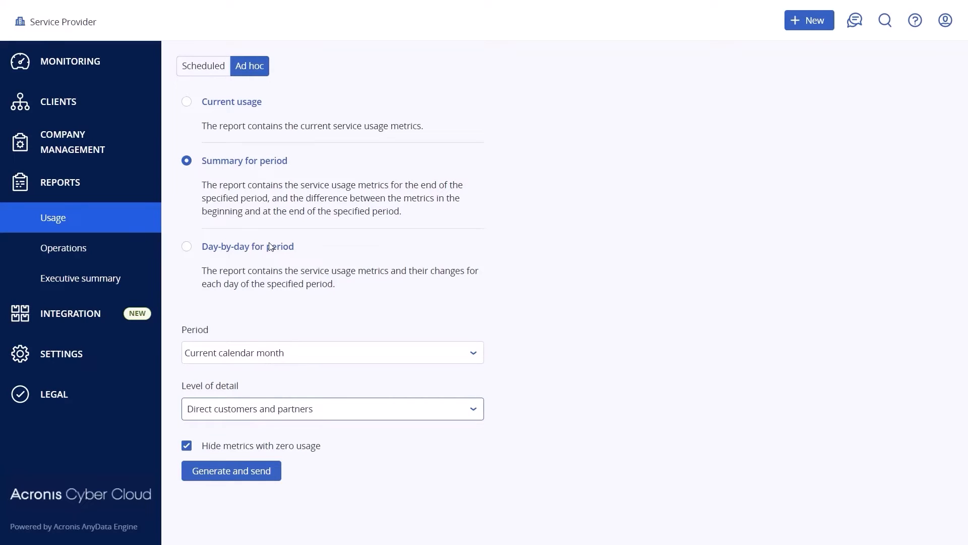
Step: Switch to 'Day-by-day for period' and check the current-calendar-month period and detail options
{"action": "left_click", "coordinate": [187, 247]}
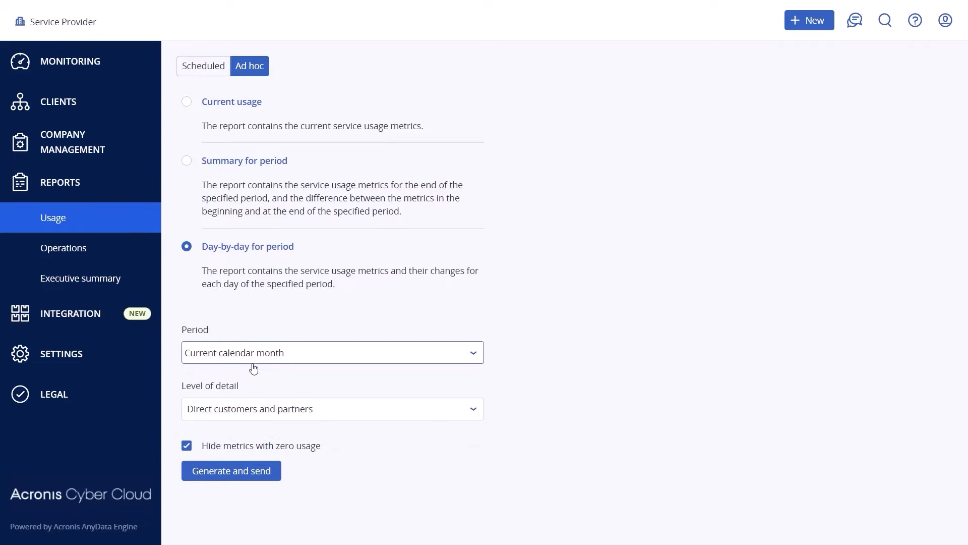
{"action": "left_click", "coordinate": [332, 409]}
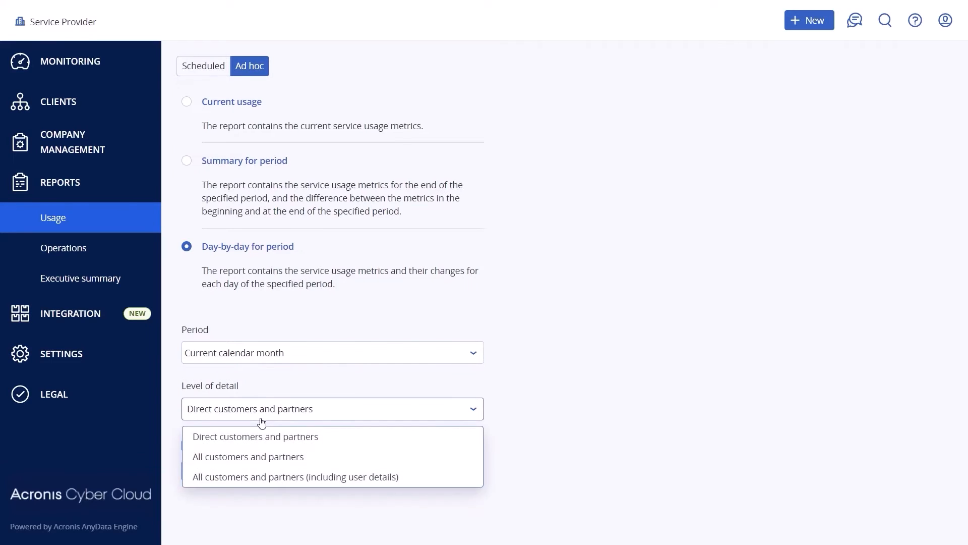
{"action": "left_click", "coordinate": [256, 435]}
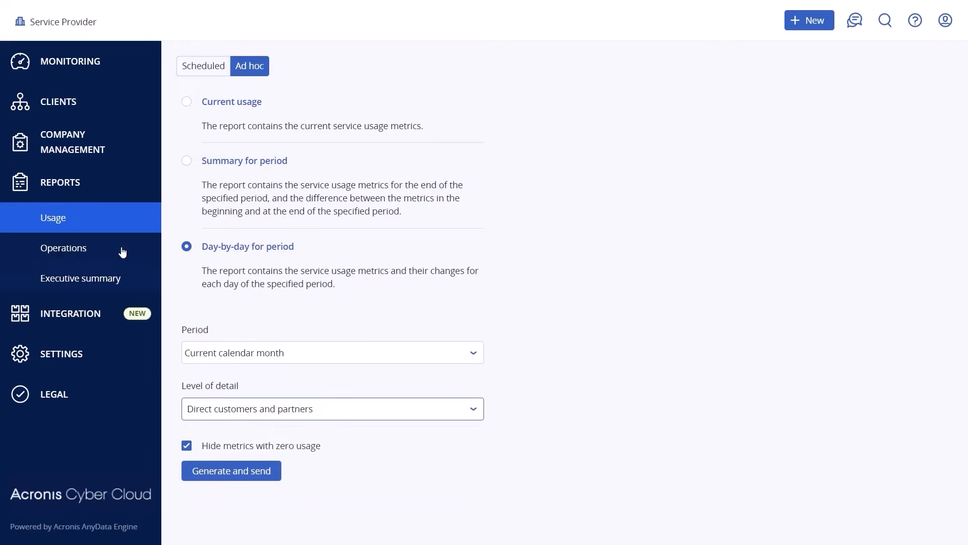
Step: Browse the Operations reports: Daily activities, Discovered machines, then Hardware inventory
{"action": "left_click", "coordinate": [62, 248]}
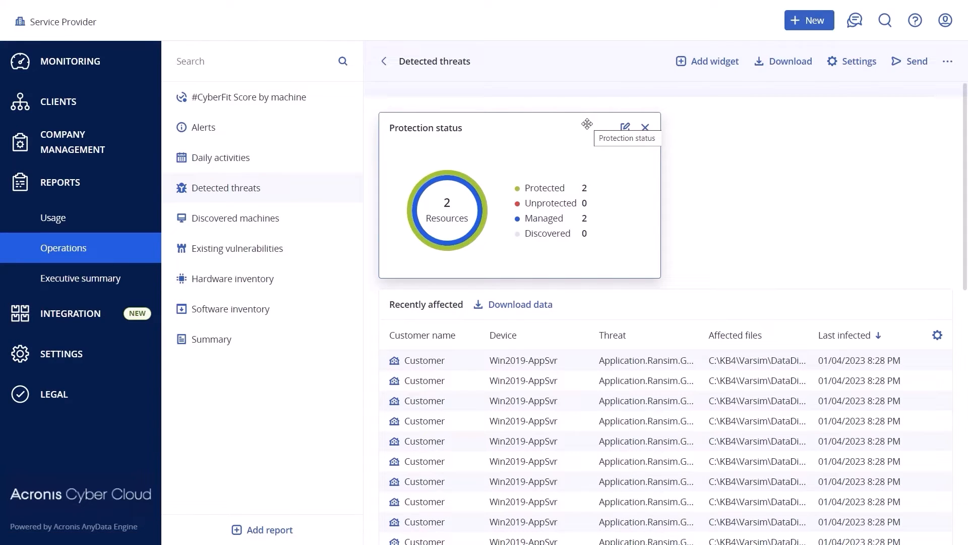
{"action": "left_click", "coordinate": [204, 127]}
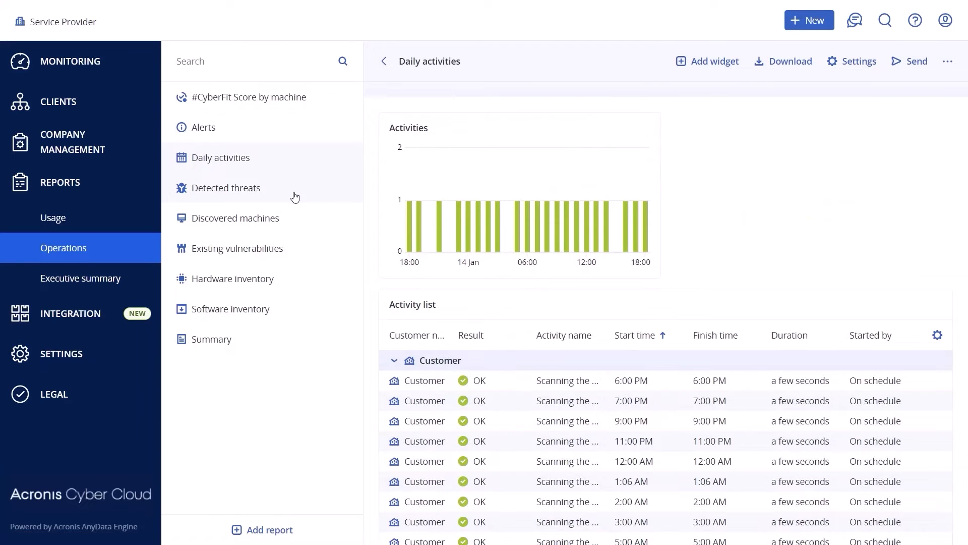
{"action": "left_click", "coordinate": [234, 218]}
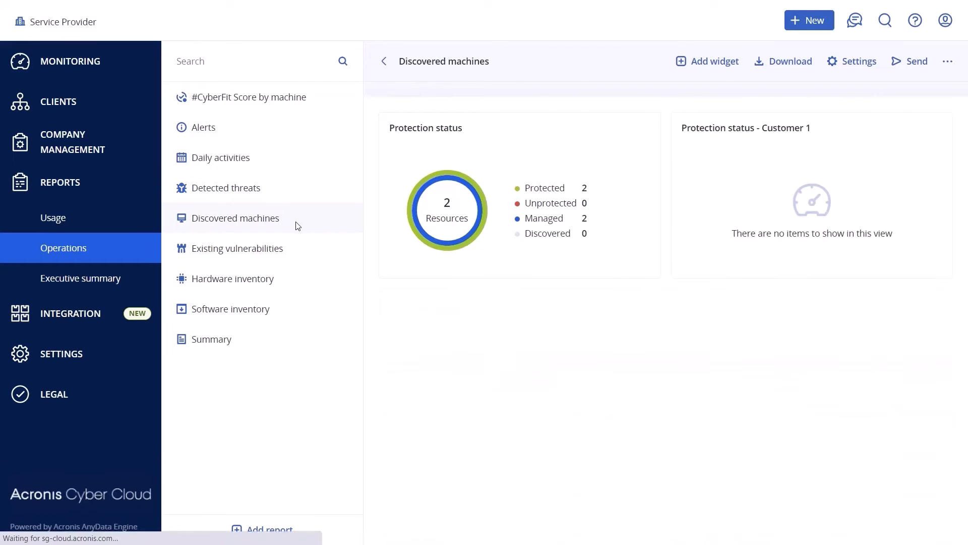
{"action": "left_click", "coordinate": [233, 278]}
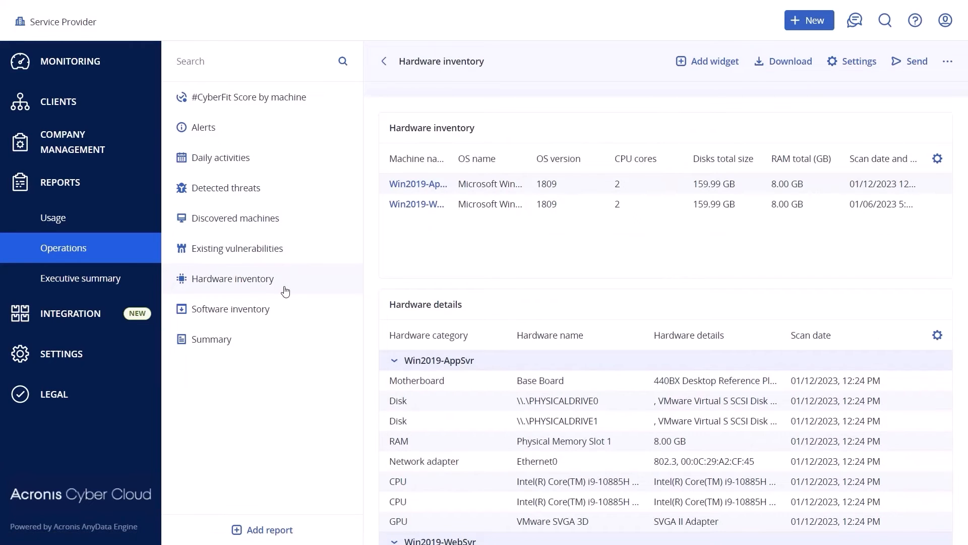
{"action": "mouse_move", "coordinate": [708, 61]}
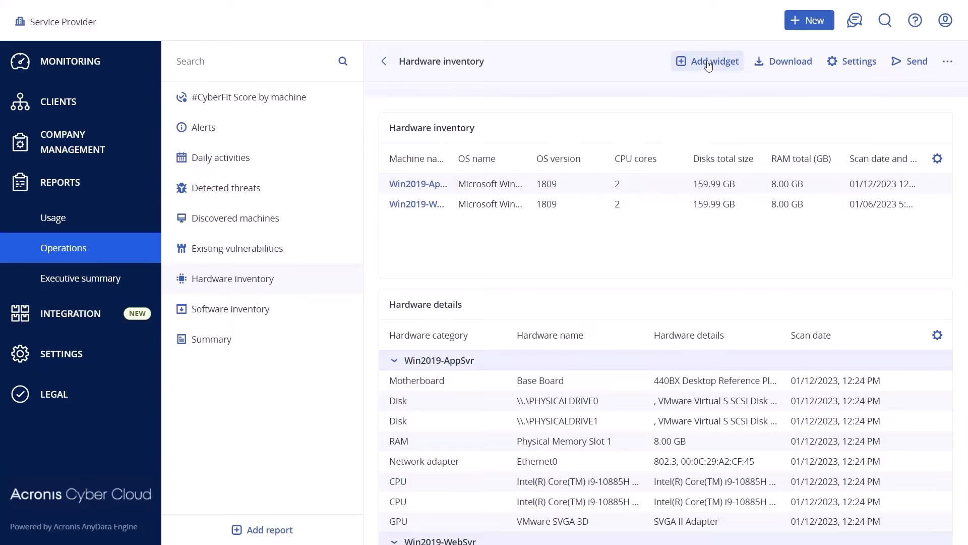
Step: Peek at the Add widget list and the Send dialog without changes, then bring up report settings
{"action": "left_click", "coordinate": [707, 62]}
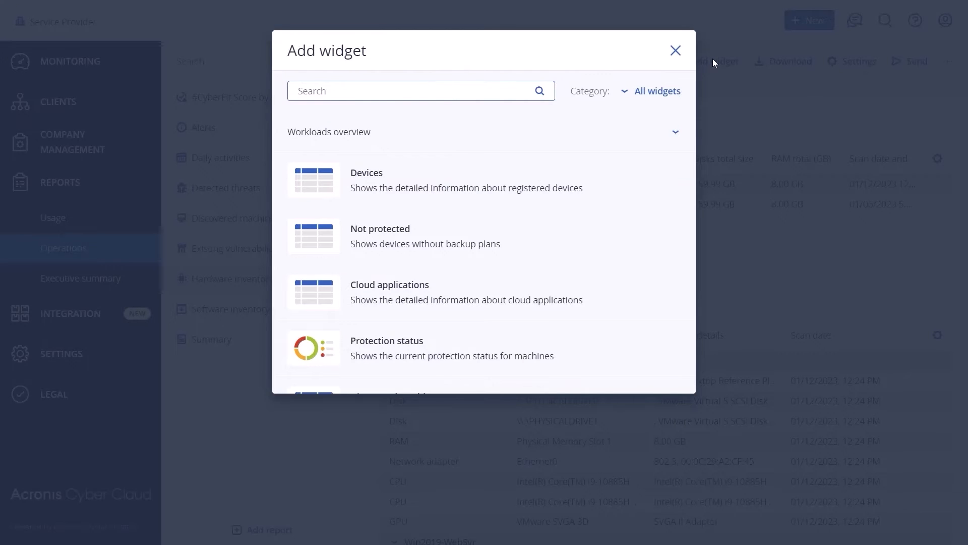
{"action": "left_click", "coordinate": [675, 51]}
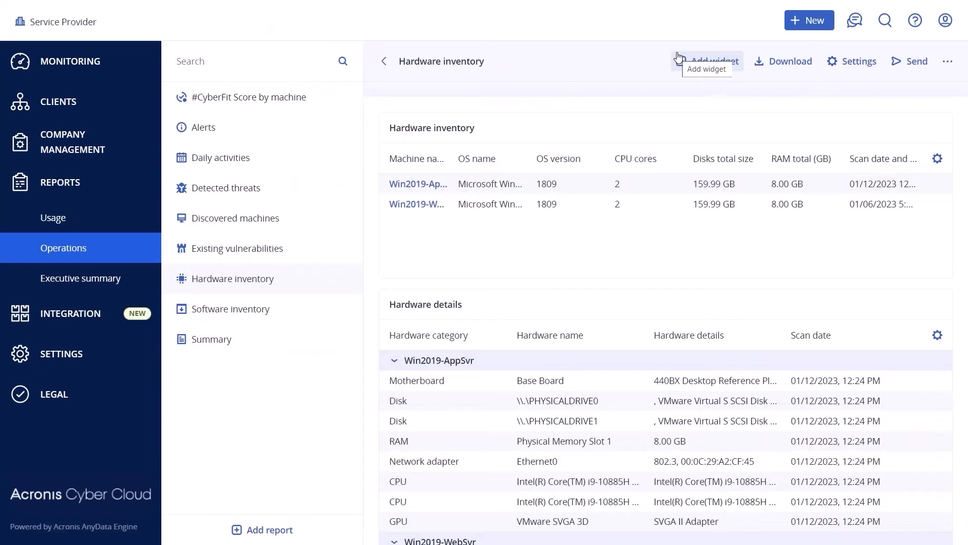
{"action": "left_click", "coordinate": [909, 62]}
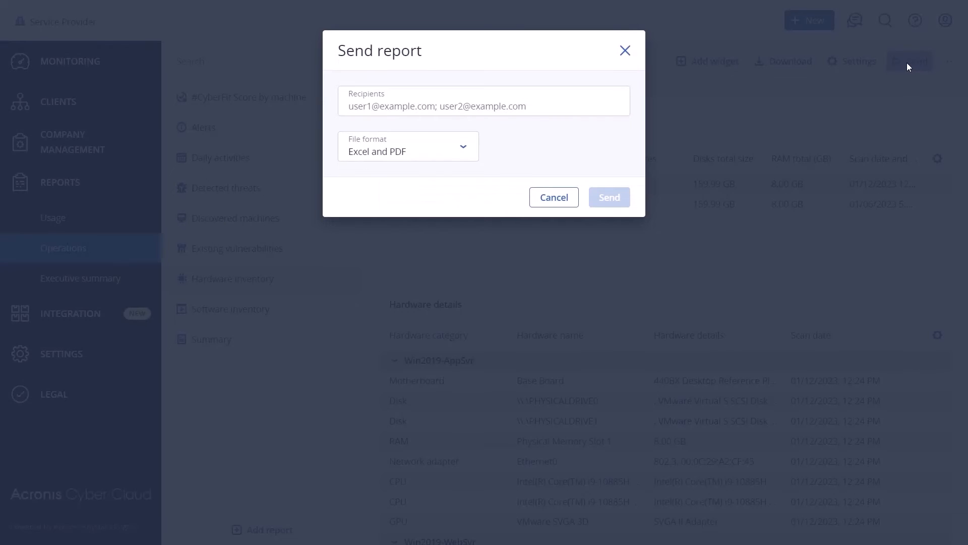
{"action": "left_click", "coordinate": [624, 50]}
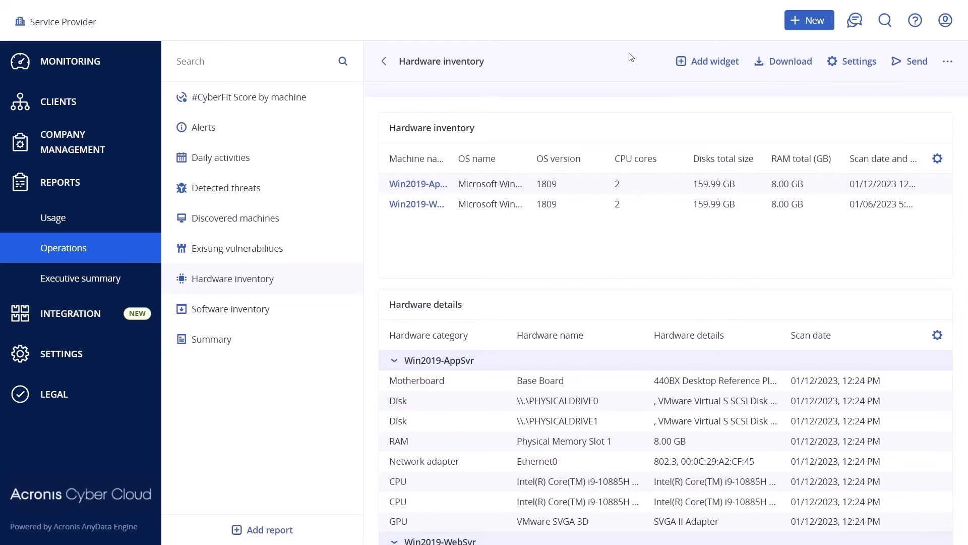
{"action": "left_click", "coordinate": [858, 61]}
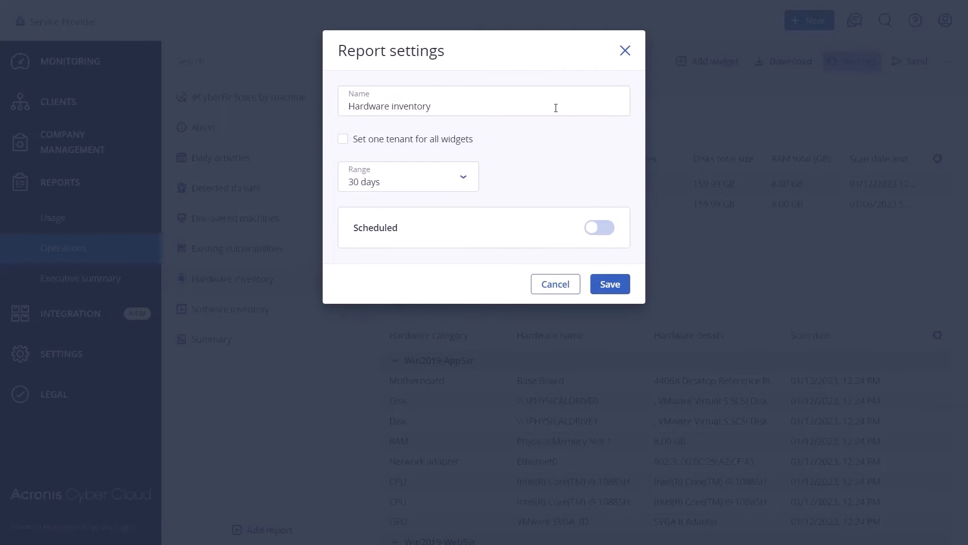
Step: Try one tenant for all widgets and scheduled delivery, then cancel the Hardware inventory settings
{"action": "left_click", "coordinate": [483, 101]}
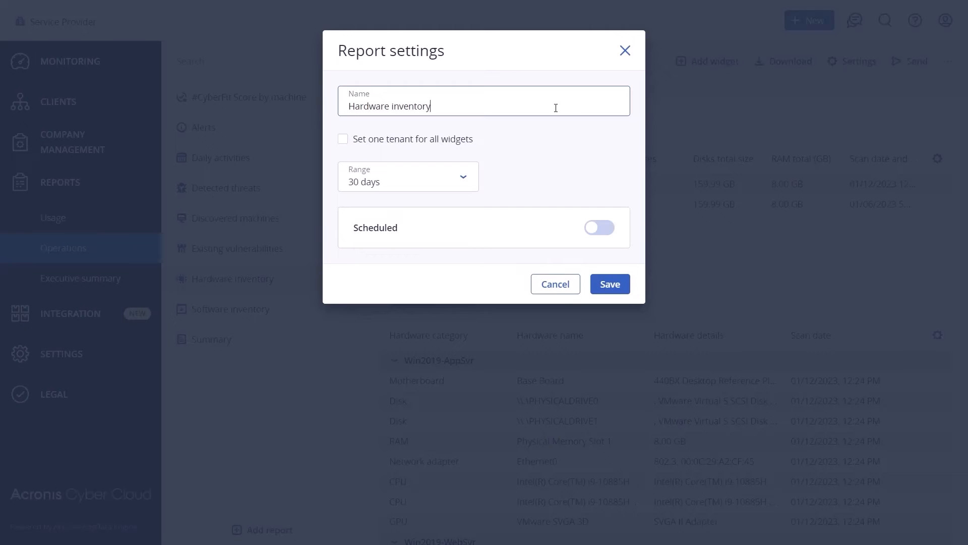
{"action": "left_click", "coordinate": [343, 138]}
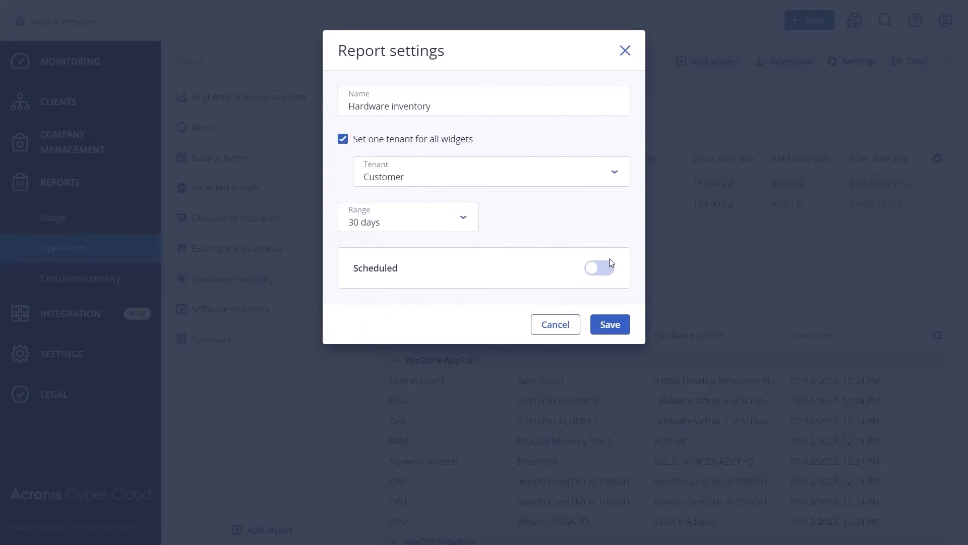
{"action": "left_click", "coordinate": [598, 267]}
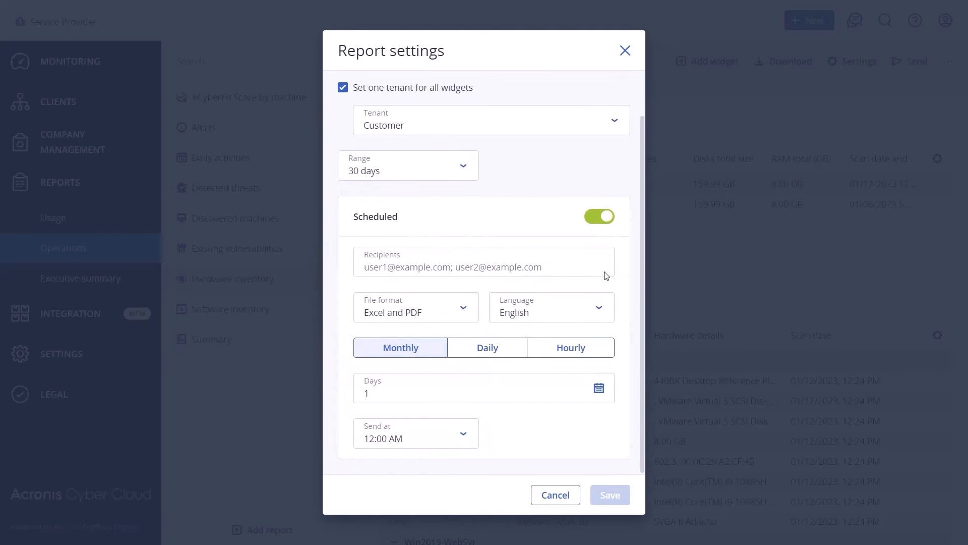
{"action": "left_click", "coordinate": [624, 51]}
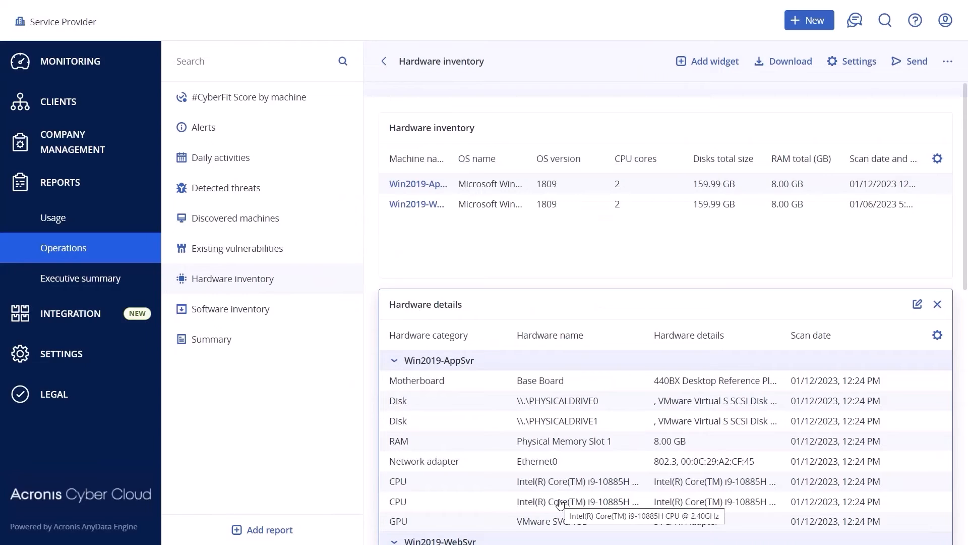
{"action": "left_click", "coordinate": [268, 529]}
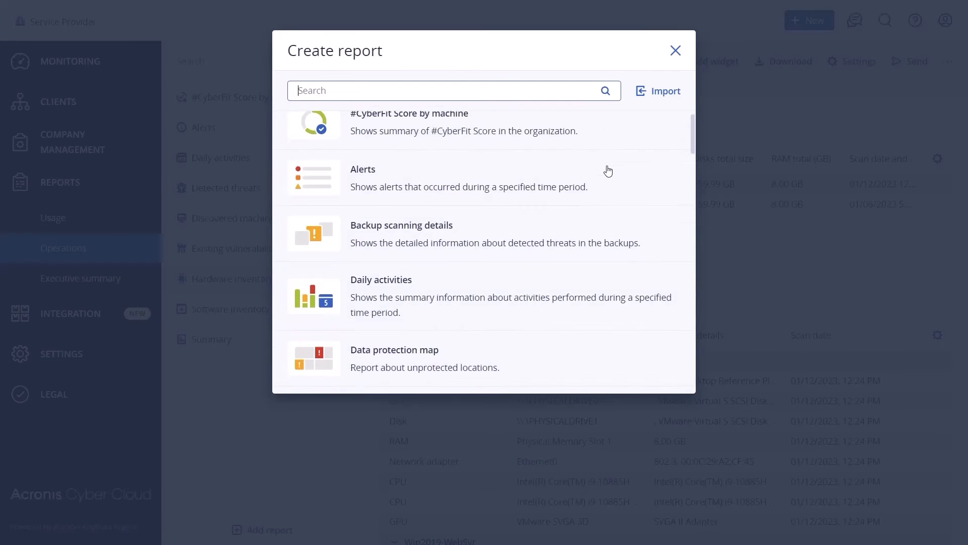
{"action": "scroll", "scroll_direction": "down", "scroll_amount": 3}
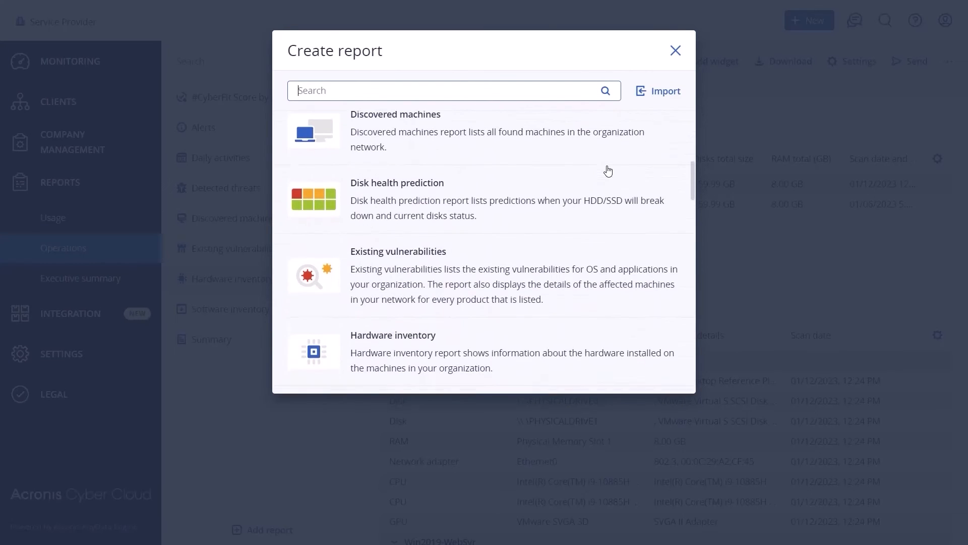
{"action": "scroll", "scroll_direction": "down", "scroll_amount": 3}
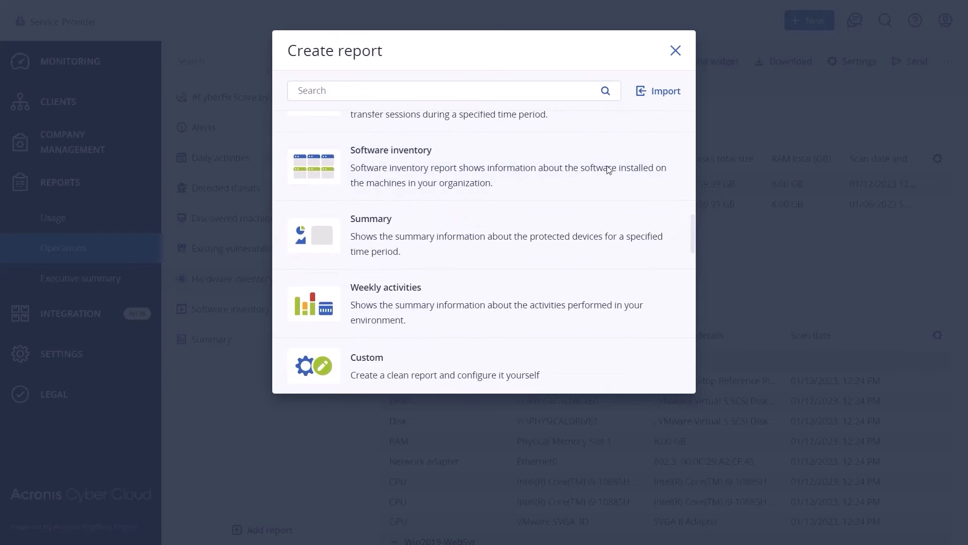
{"action": "left_click", "coordinate": [948, 60]}
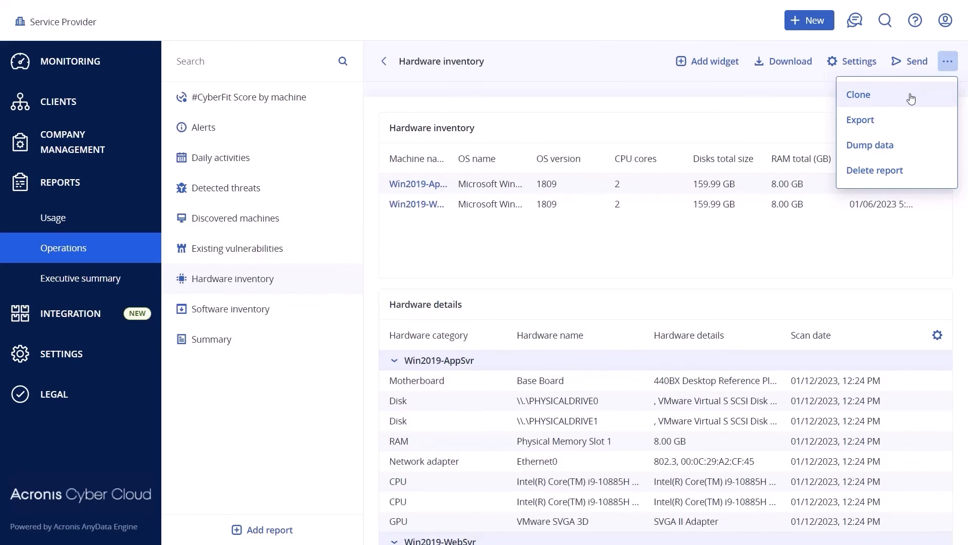
{"action": "mouse_move", "coordinate": [884, 120]}
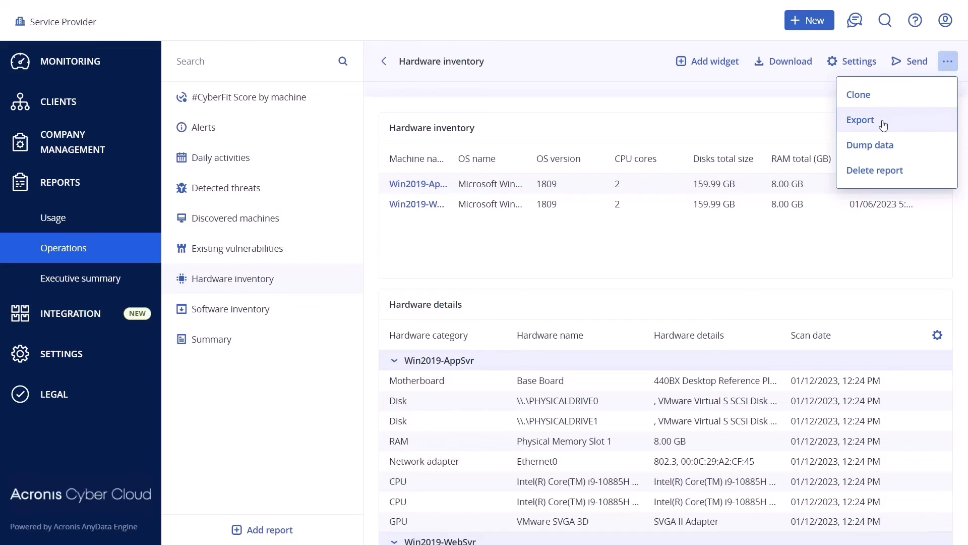
{"action": "mouse_move", "coordinate": [908, 148]}
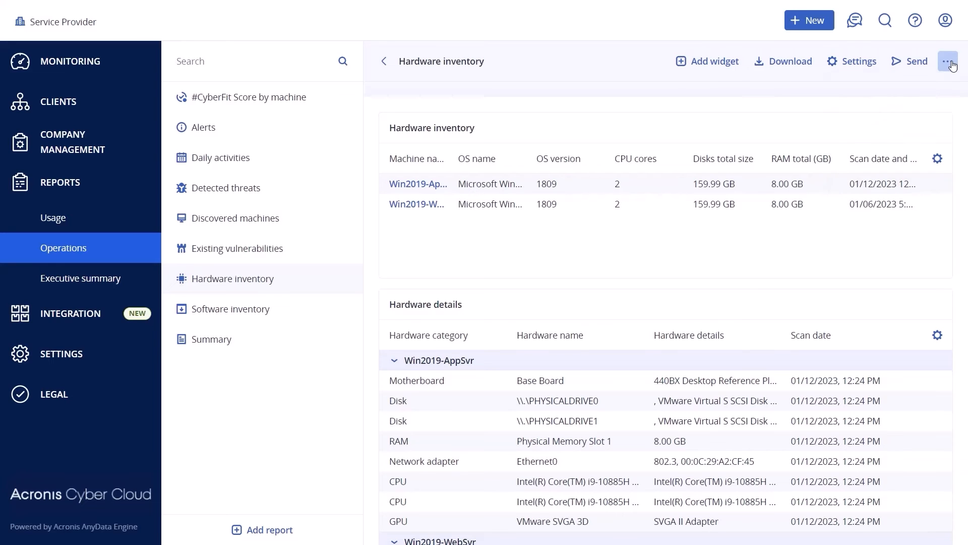
Step: Go to Executive summary, keep Customer as the preview customer and leave section names unchanged
{"action": "left_click", "coordinate": [81, 278]}
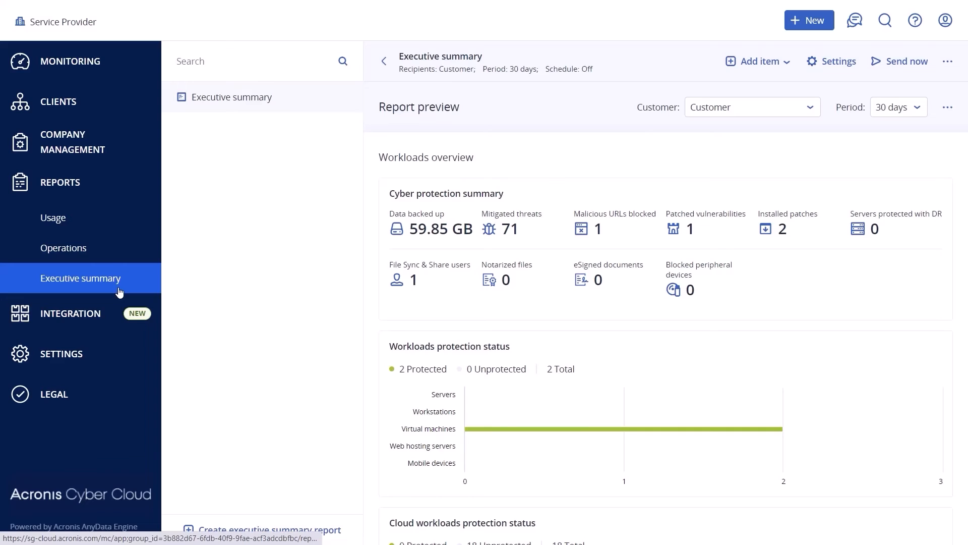
{"action": "left_click", "coordinate": [751, 107]}
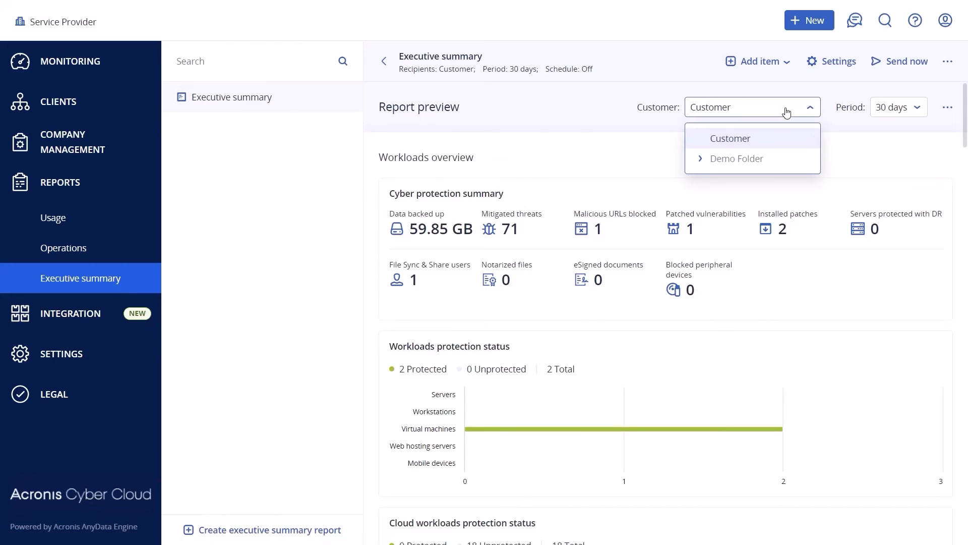
{"action": "left_click", "coordinate": [735, 158]}
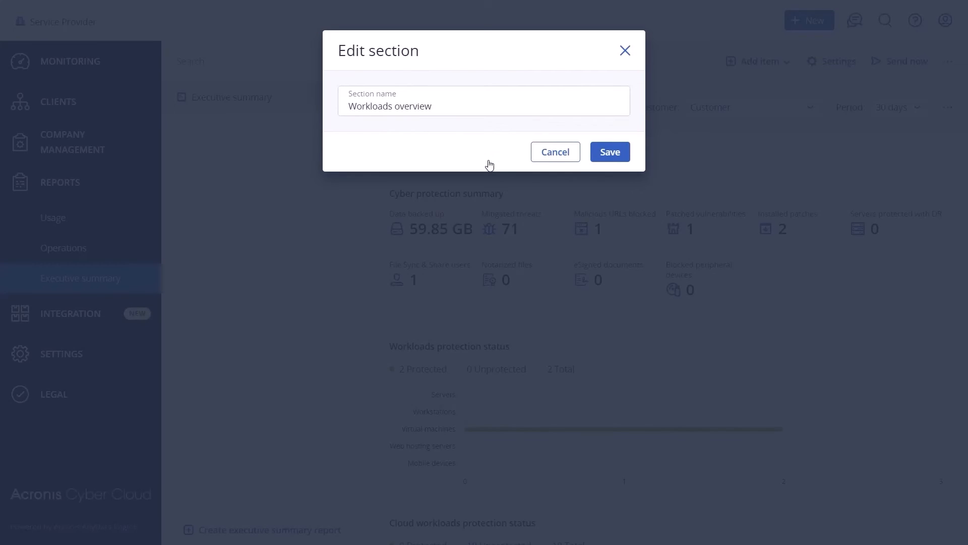
{"action": "left_click", "coordinate": [446, 106]}
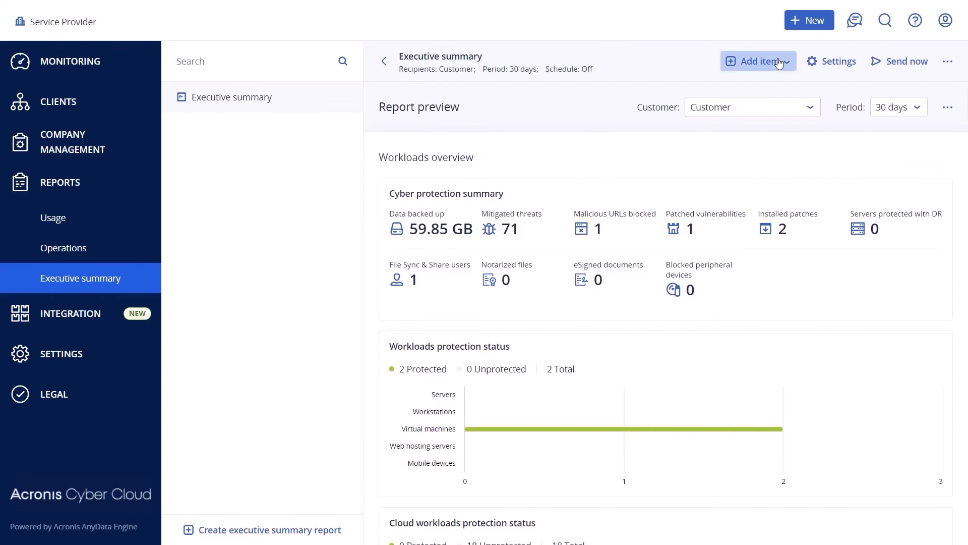
Step: Review the addable item types, then bring up the Executive summary report settings
{"action": "left_click", "coordinate": [757, 61]}
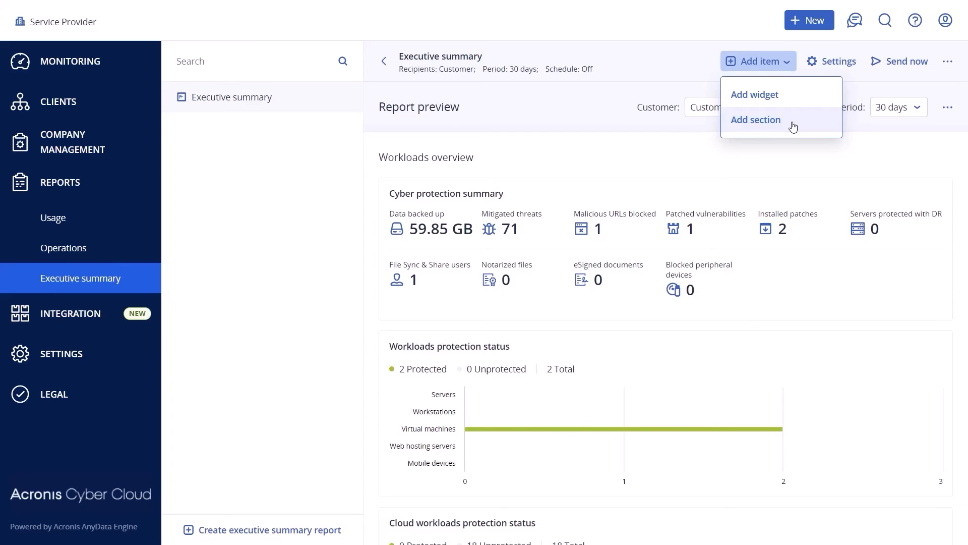
{"action": "left_click", "coordinate": [757, 61]}
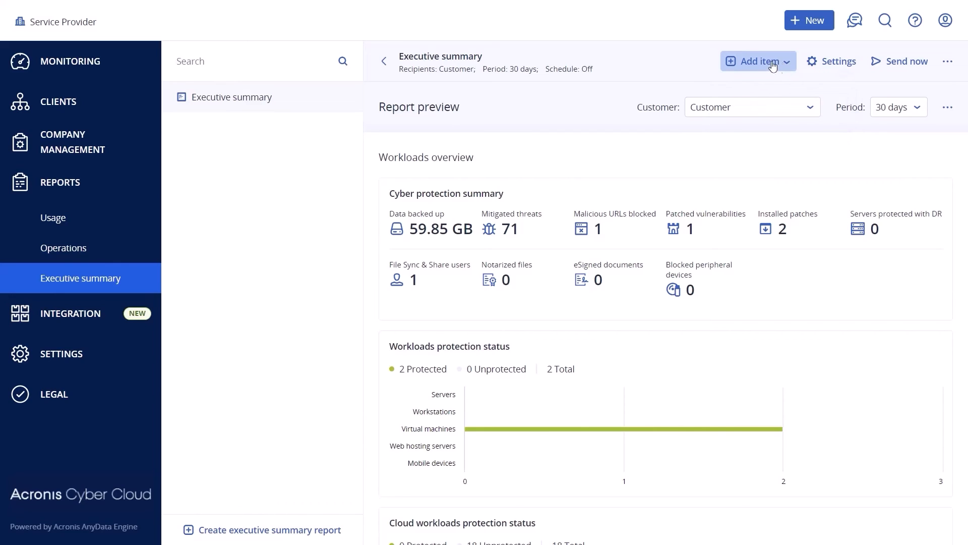
{"action": "left_click", "coordinate": [837, 62]}
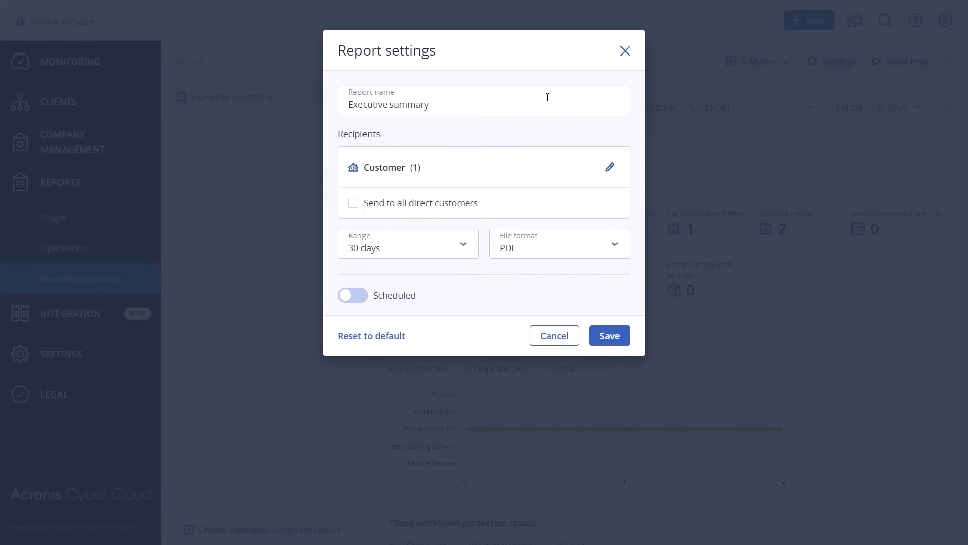
Step: Browse recipient contacts by customer group, start a new contact and cancel without saving
{"action": "left_click", "coordinate": [610, 167]}
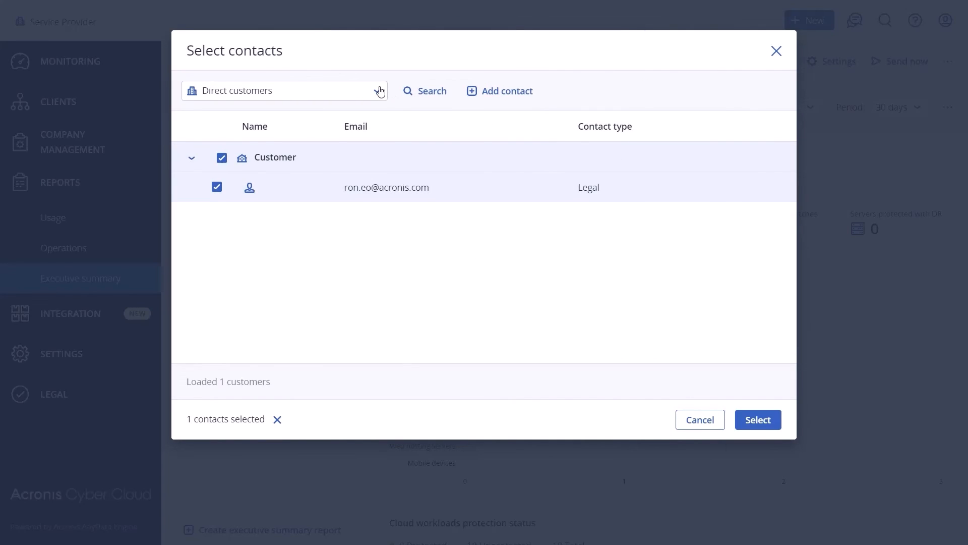
{"action": "left_click", "coordinate": [284, 90]}
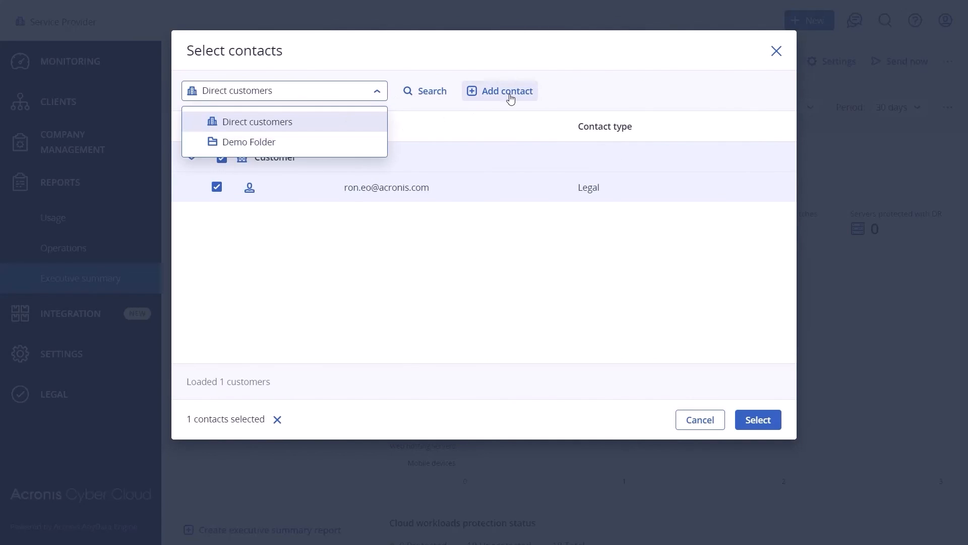
{"action": "left_click", "coordinate": [505, 91]}
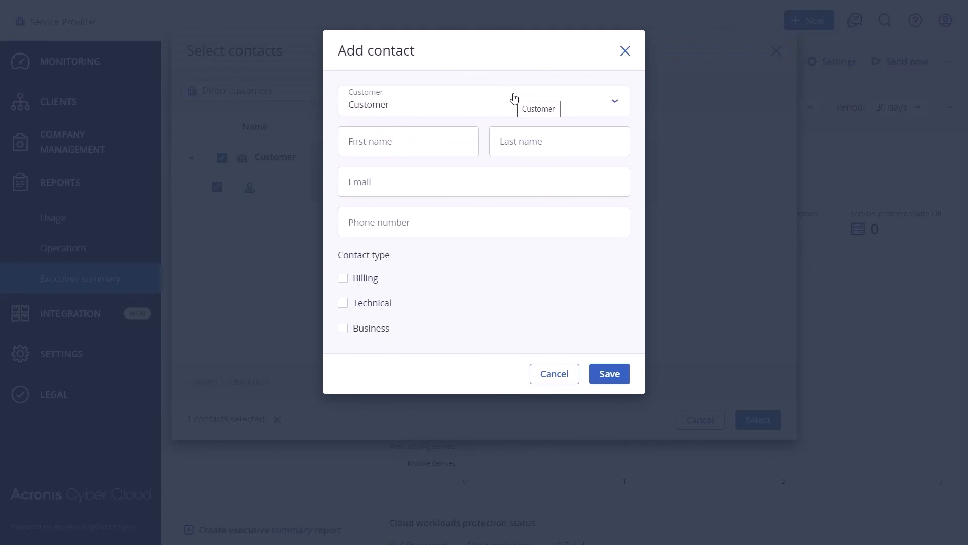
{"action": "left_click", "coordinate": [553, 373]}
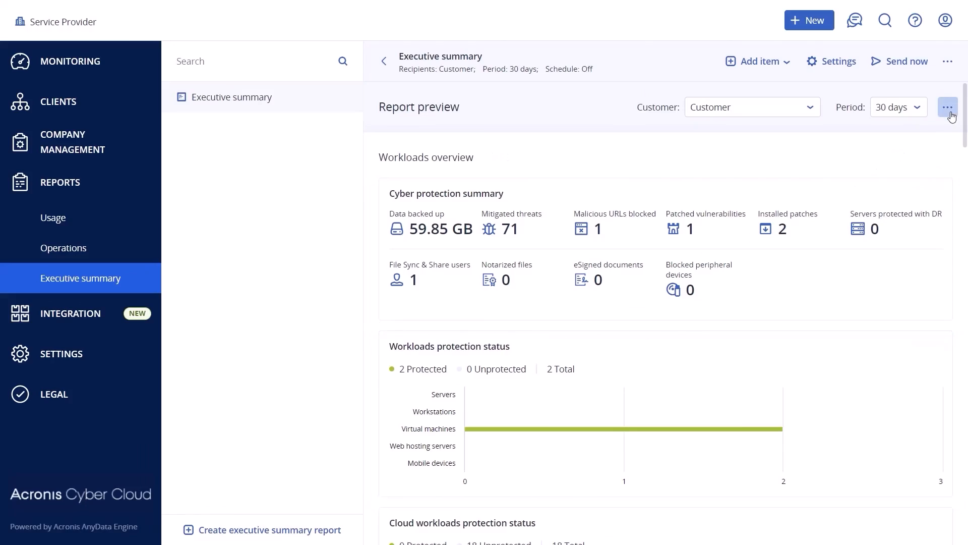
{"action": "mouse_move", "coordinate": [901, 126]}
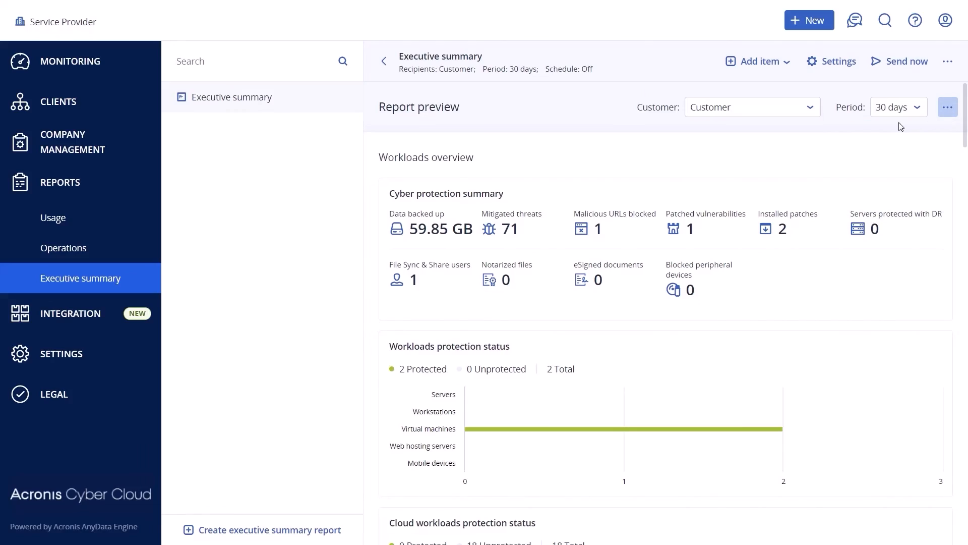